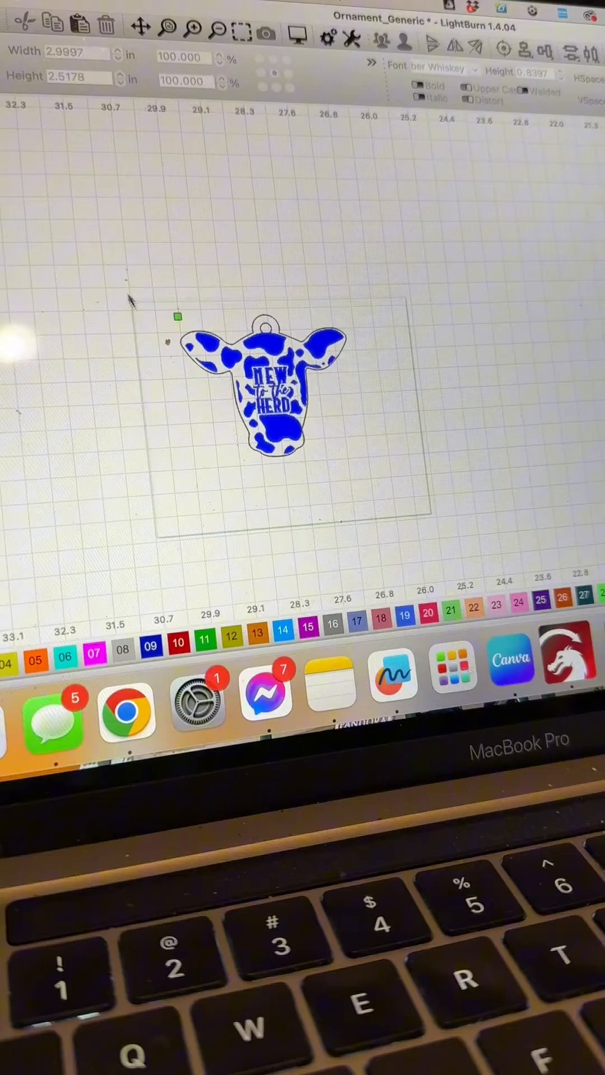
# - Select the cow-head ornament on the canvas inside the rectangular material boundary
pyautogui.click(261, 398)
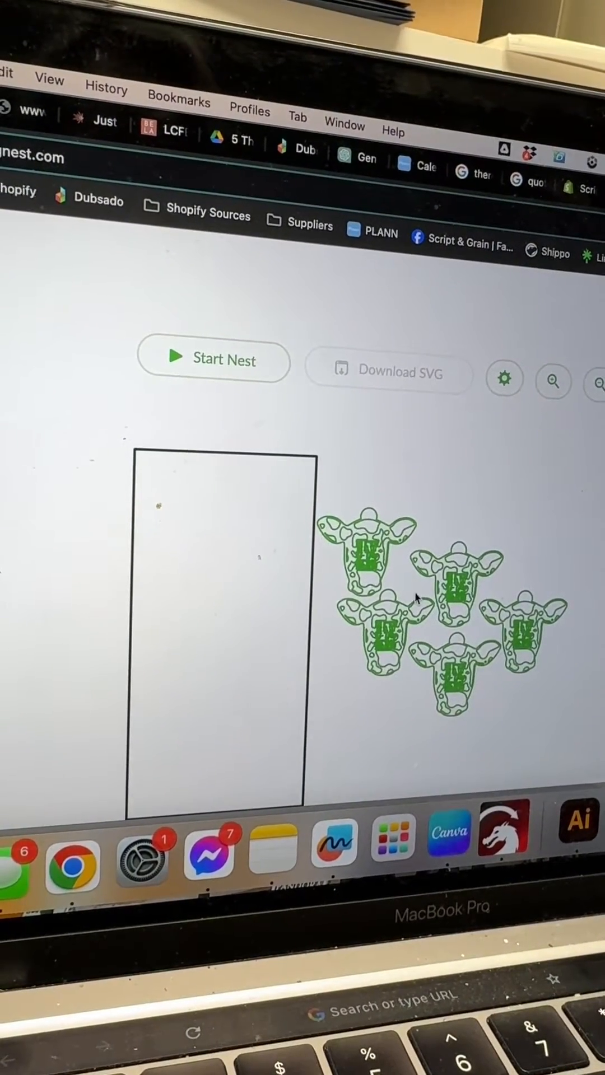
# - Start nesting the five cow-head ornaments inside the tall rectangular bin
pyautogui.click(213, 362)
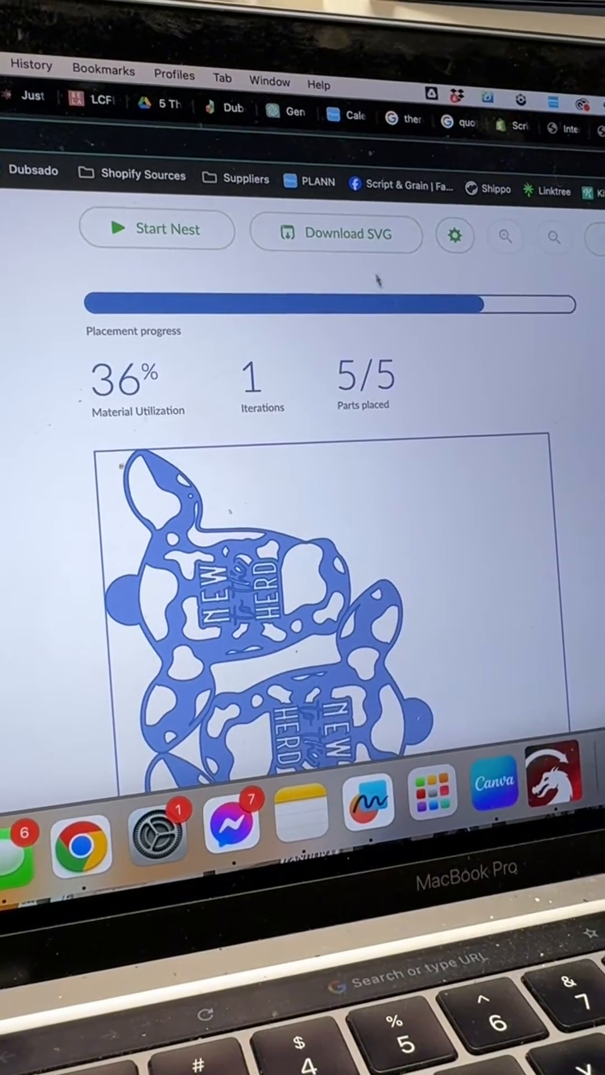
# - Download the nested layout as SVG and confirm the LightBurn clipboard filename prompt with OK
pyautogui.click(337, 235)
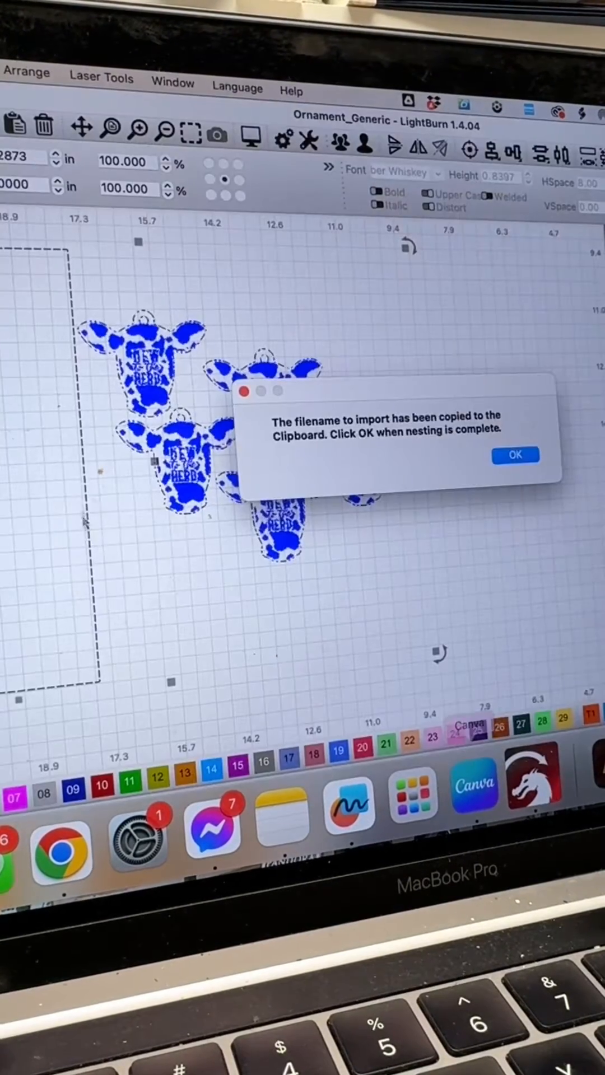
pyautogui.click(514, 455)
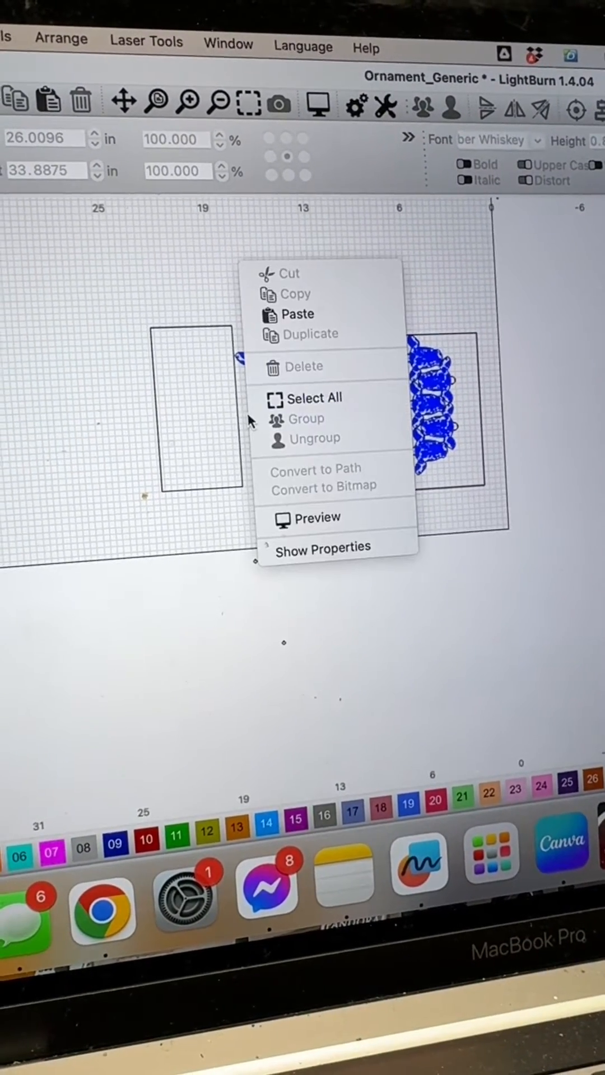
# - Bring the imported nested layout onto the canvas beside the original unnested ornaments
pyautogui.click(298, 314)
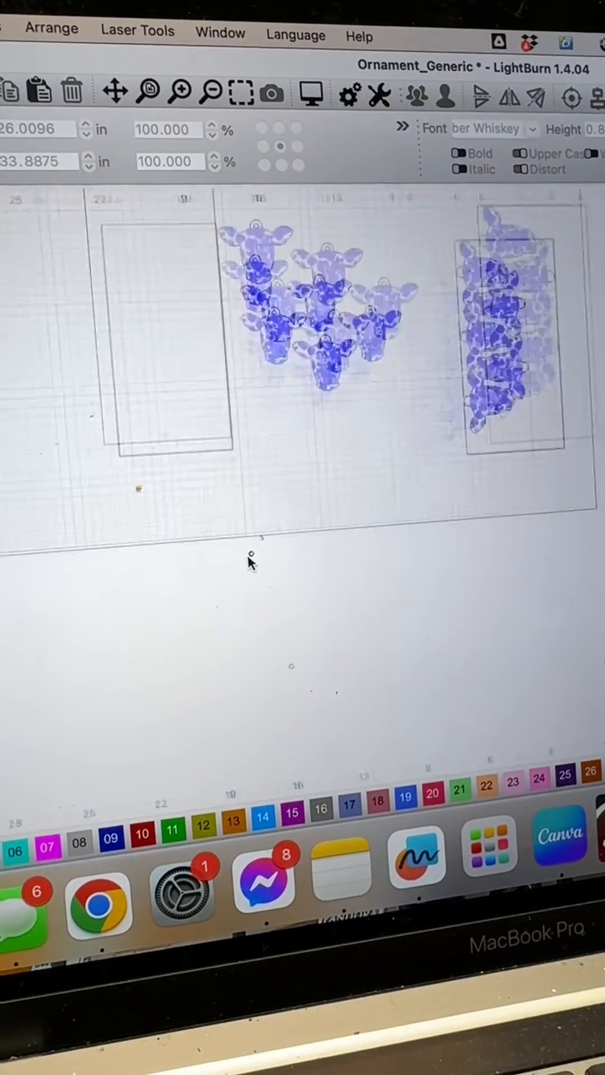